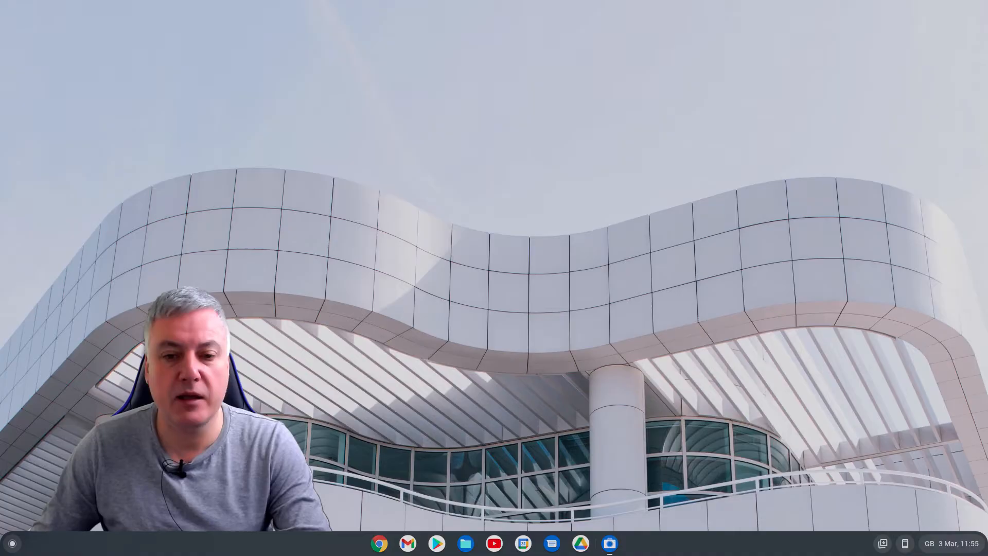
Turn on Nearby Share visibility from the Chromebook's Quick Settings panel
left_click(504, 453)
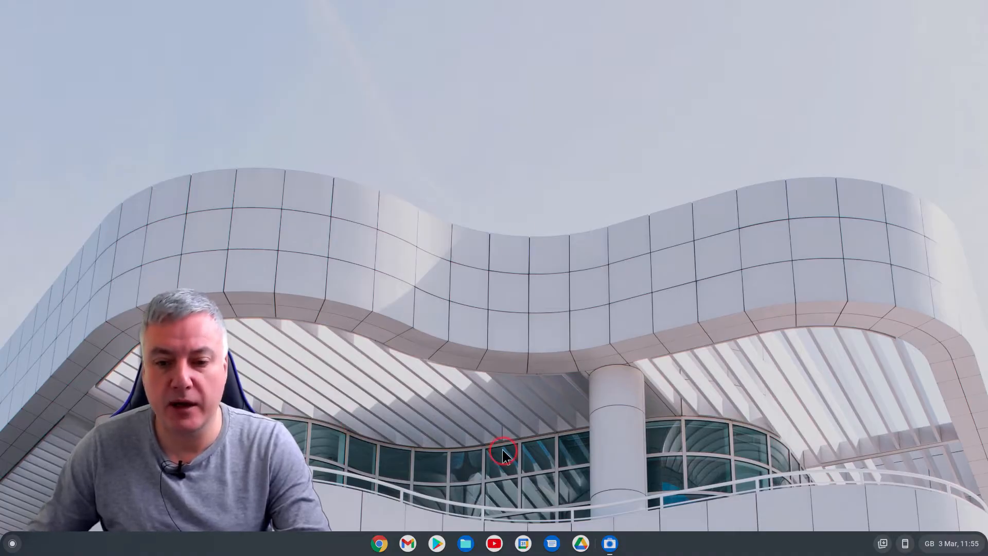
mouse_move(948, 546)
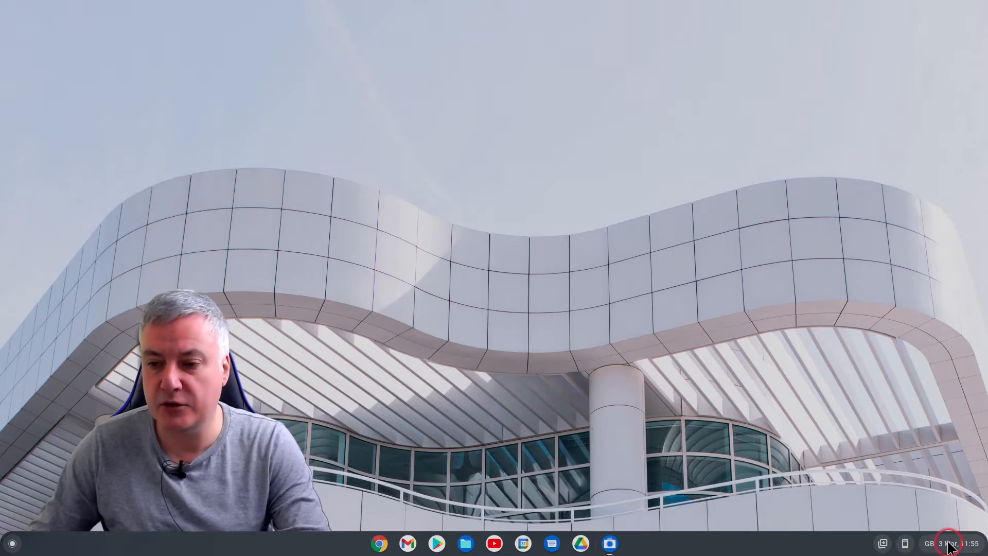
left_click(939, 542)
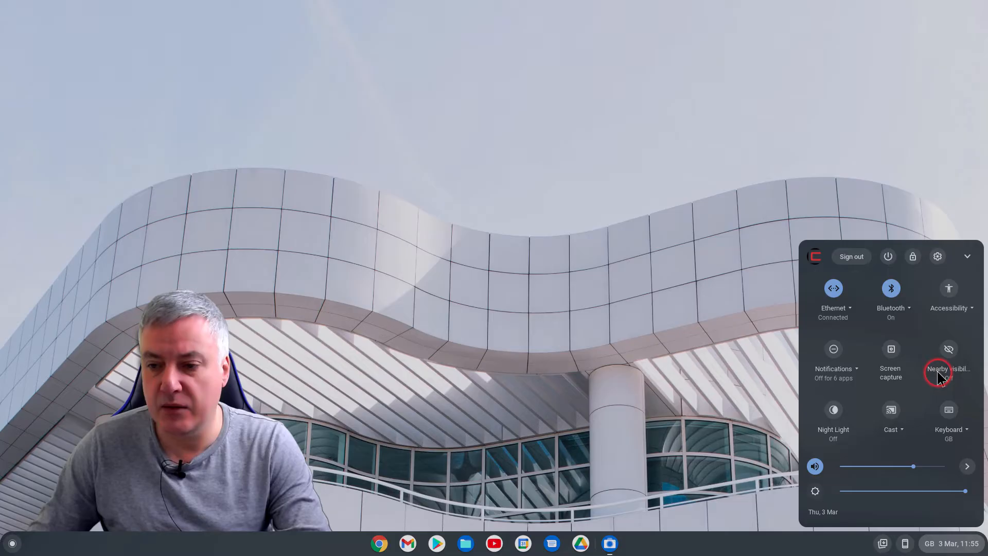
left_click(948, 349)
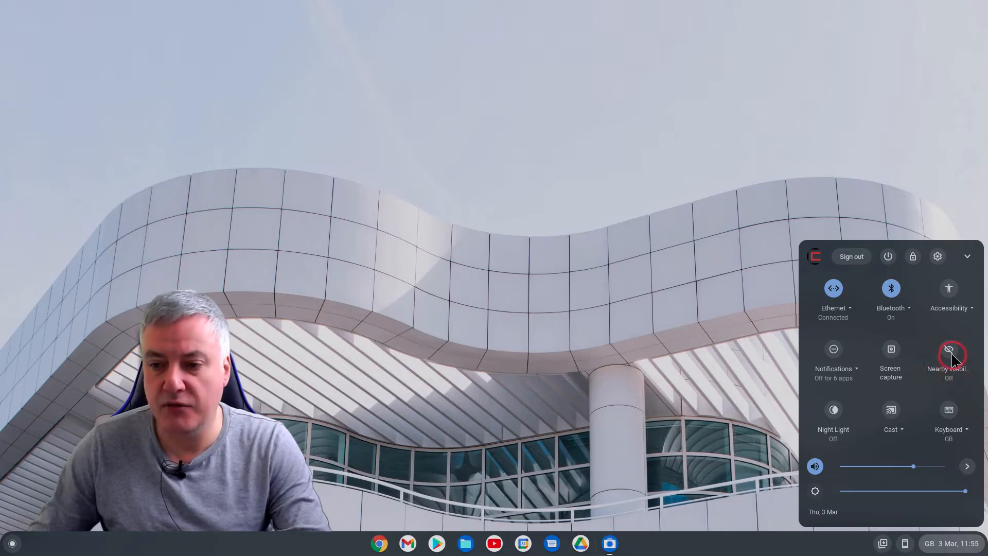
mouse_move(948, 354)
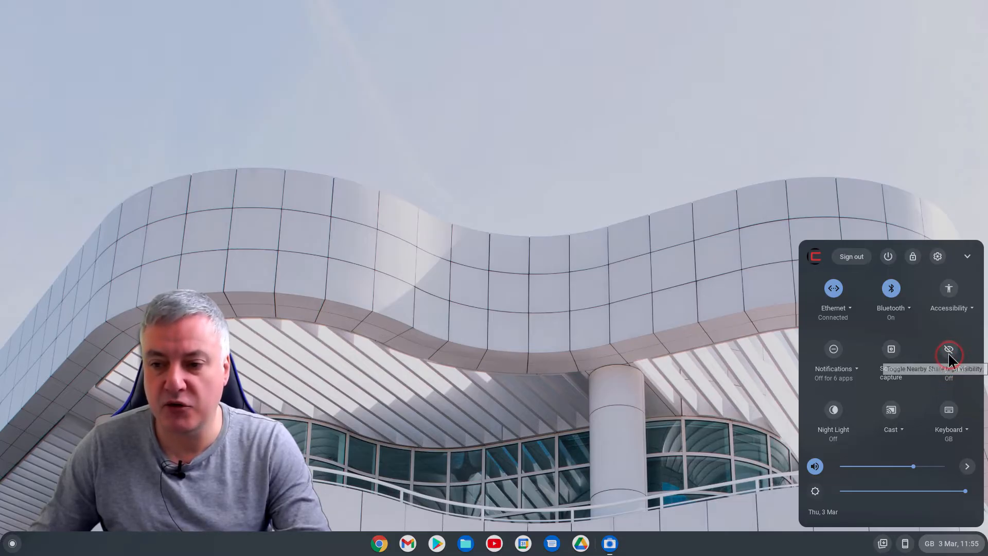
left_click(949, 350)
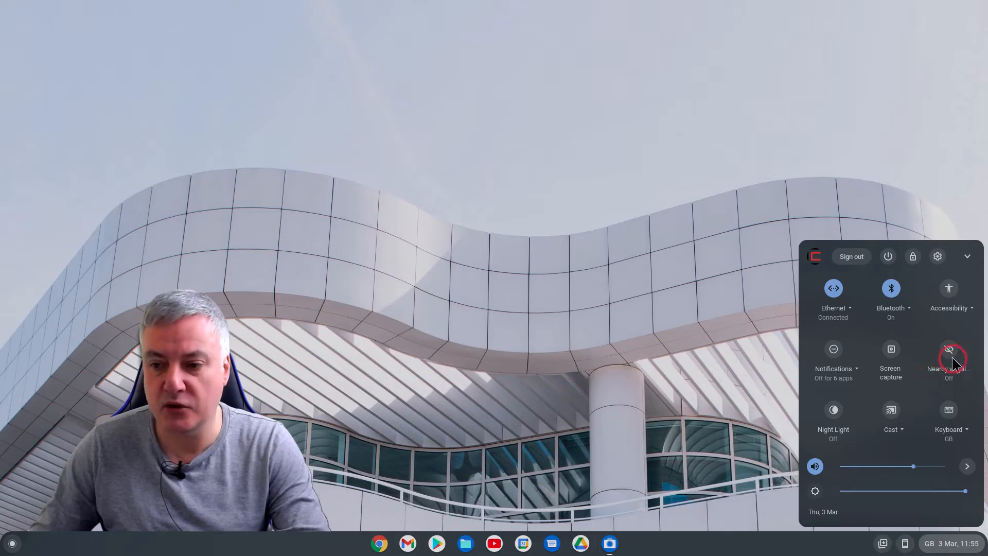
mouse_move(949, 350)
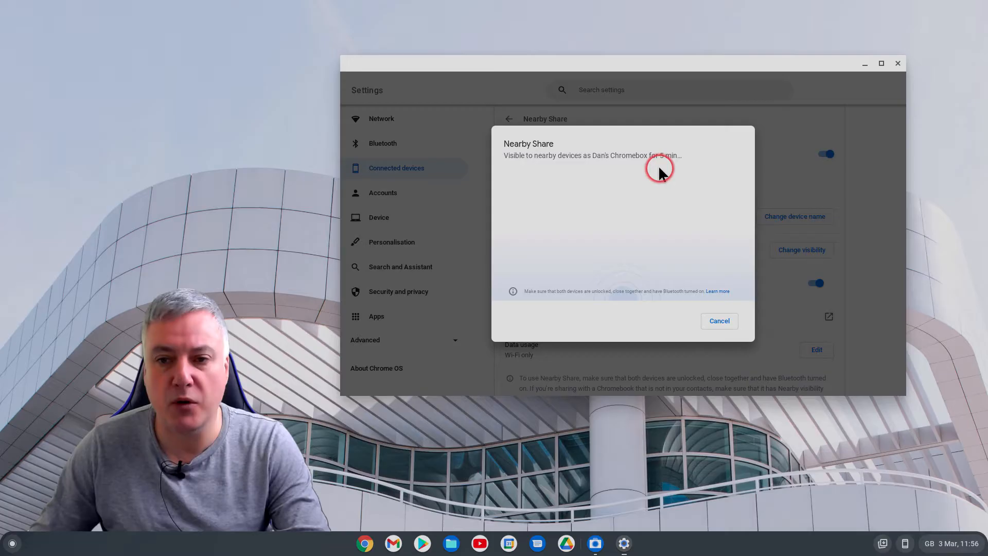
mouse_move(962, 229)
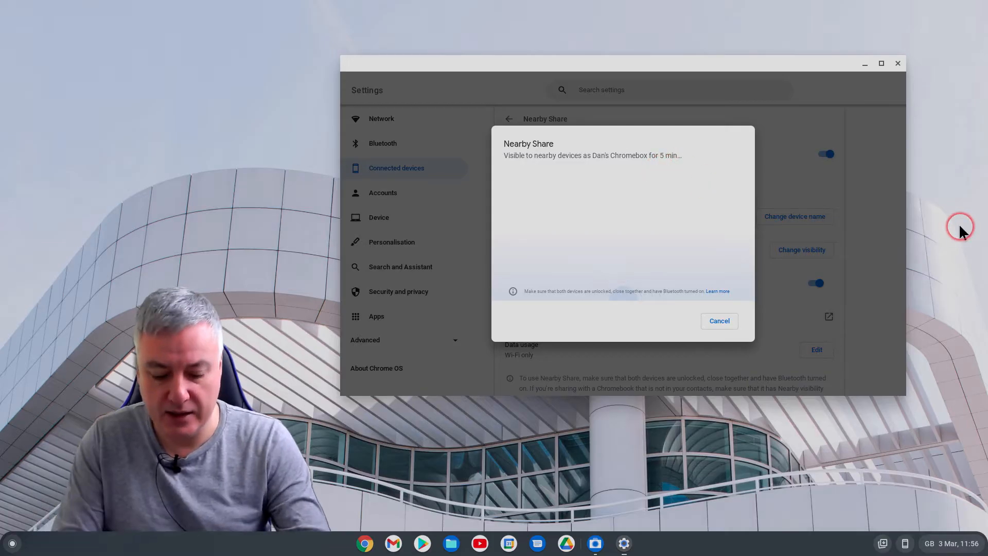
mouse_move(964, 231)
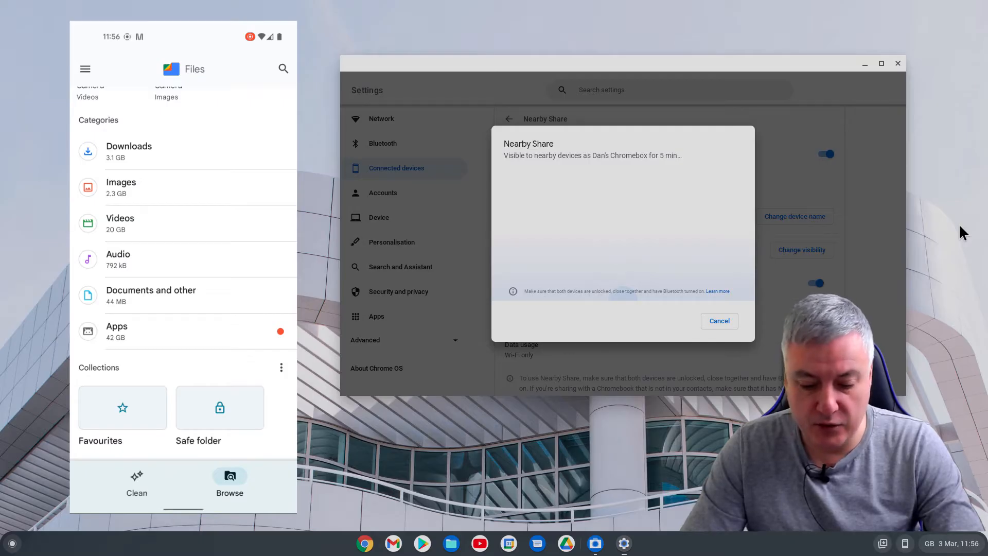
Share the dog-bed photo from the phone's Images to the Chromebox via Nearby Share
left_click(121, 187)
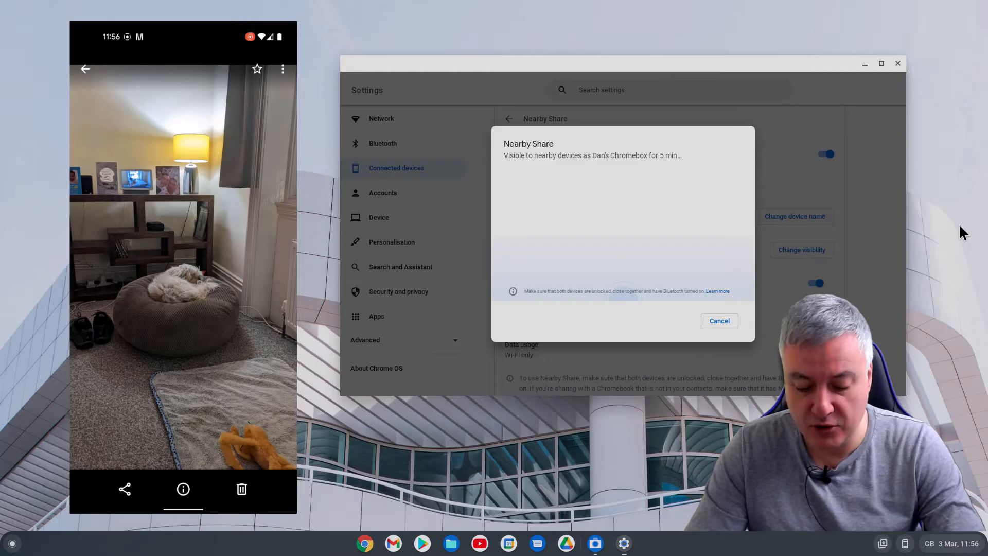
left_click(124, 489)
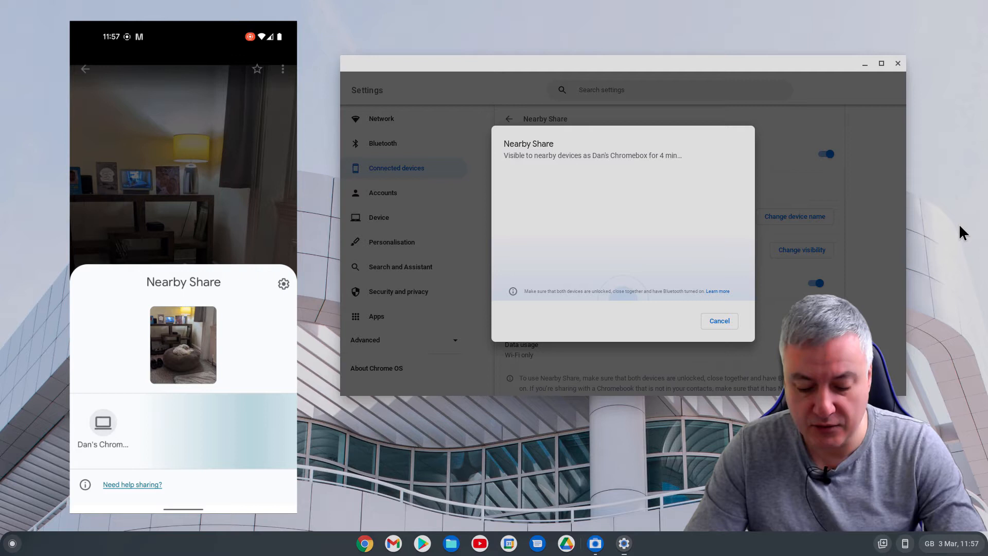
left_click(102, 422)
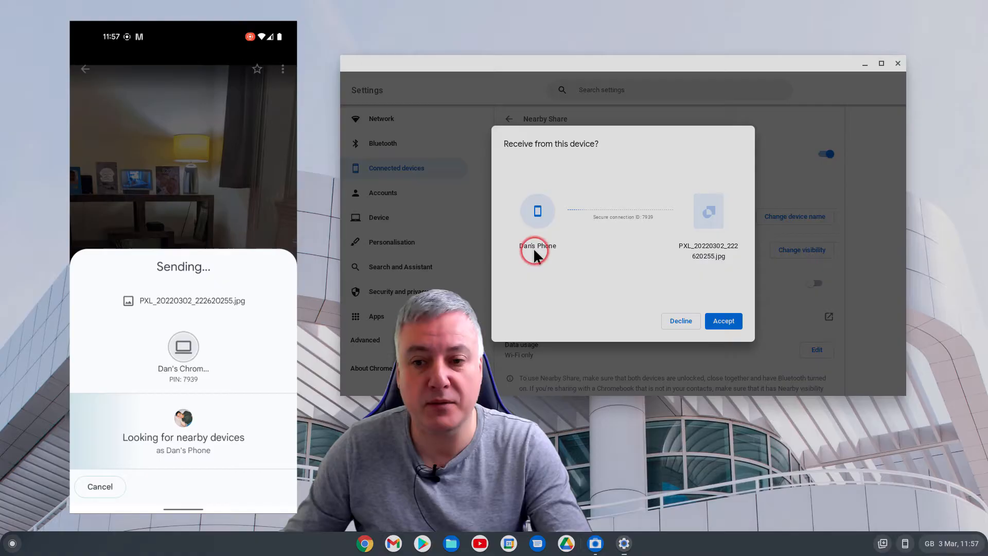
mouse_move(703, 279)
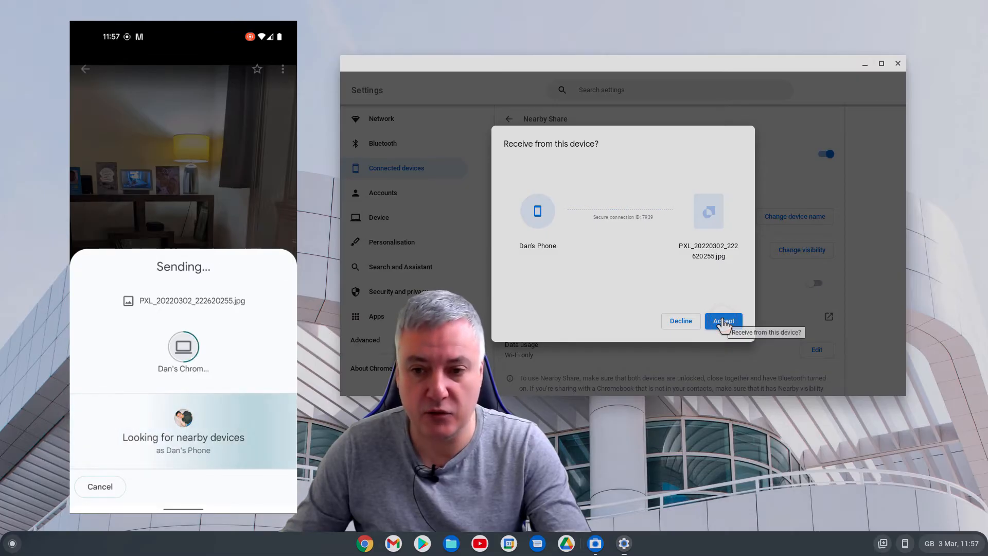
Accept the incoming photo on the Chromebook and show it in the Downloads folder
left_click(723, 321)
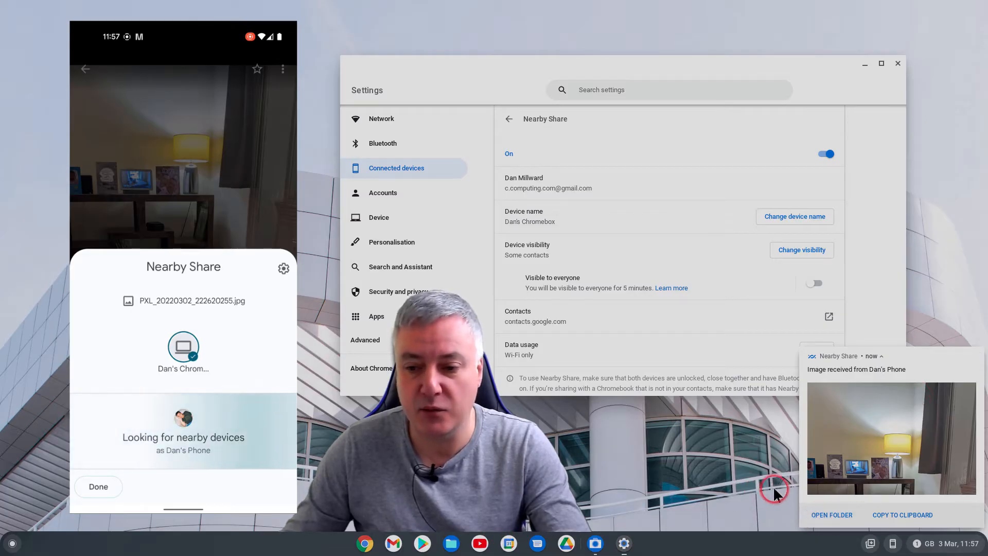
left_click(832, 514)
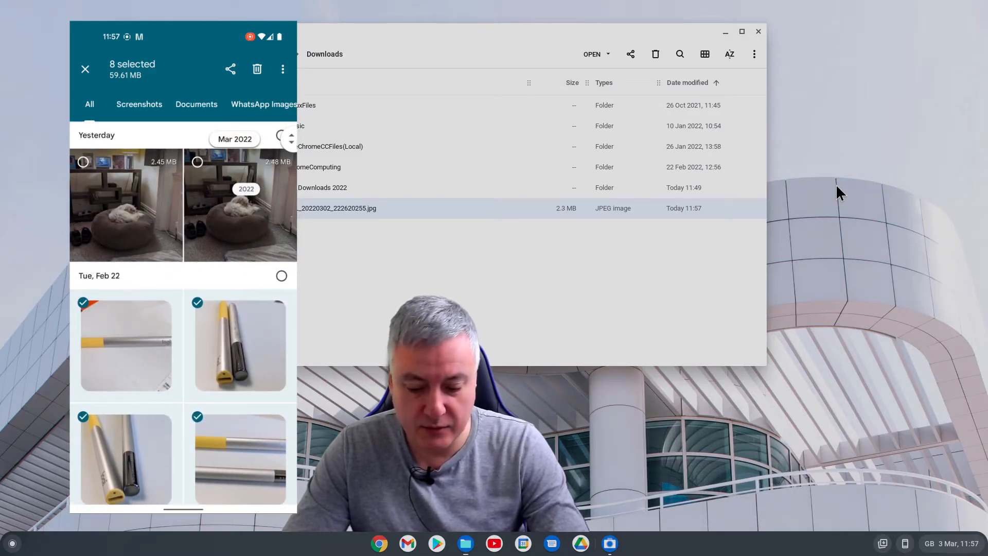
Send the eight selected photos to the Chromebox via Nearby, making the Chromebook visible
left_click(230, 69)
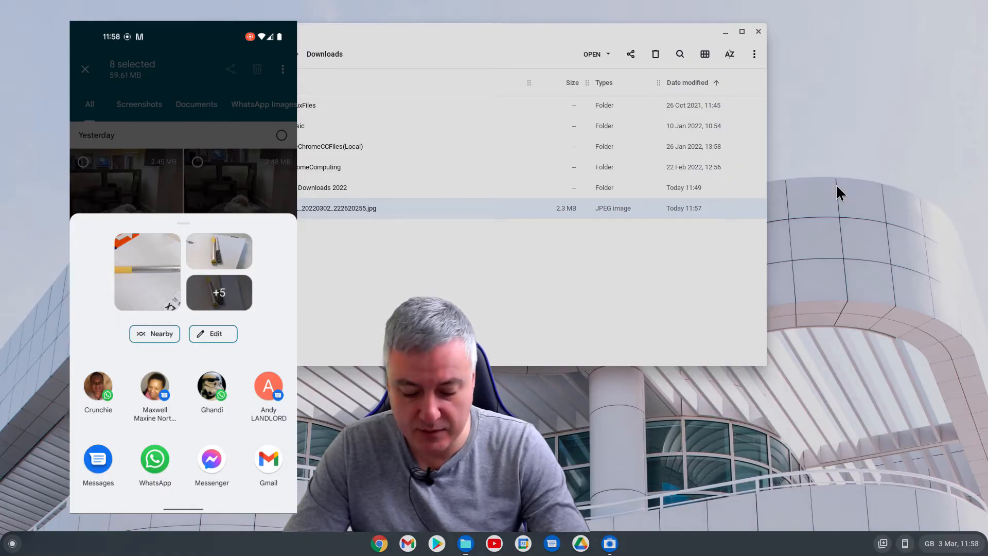
left_click(155, 333)
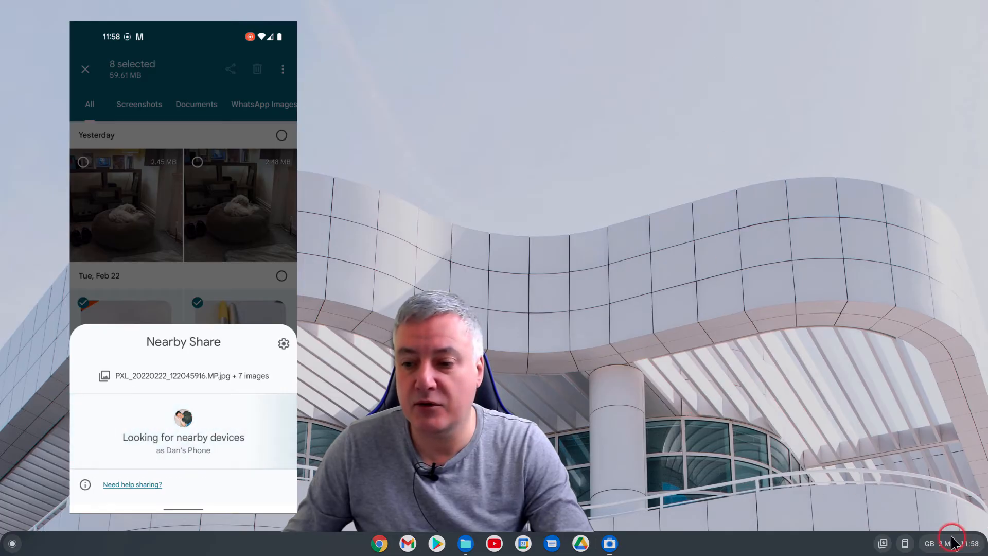
left_click(939, 543)
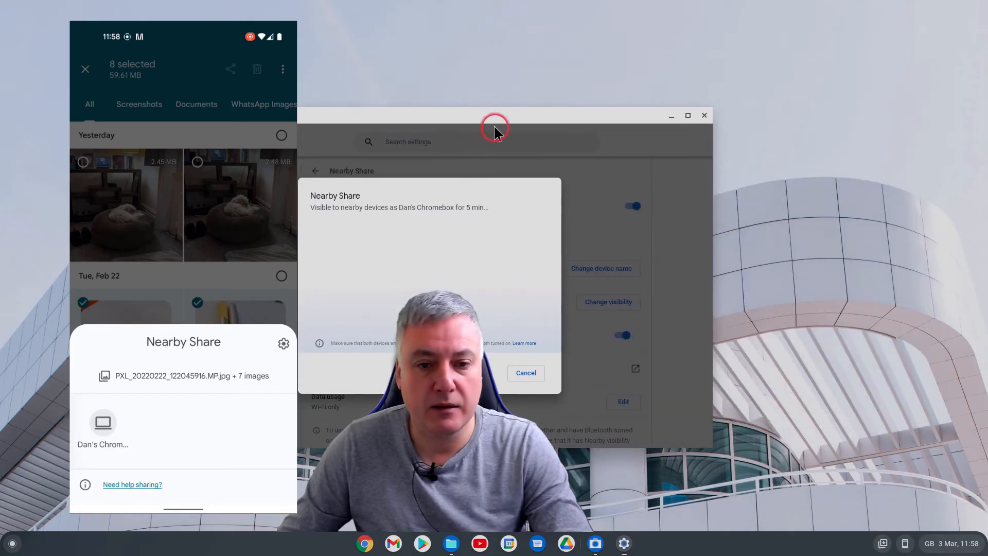
mouse_move(952, 289)
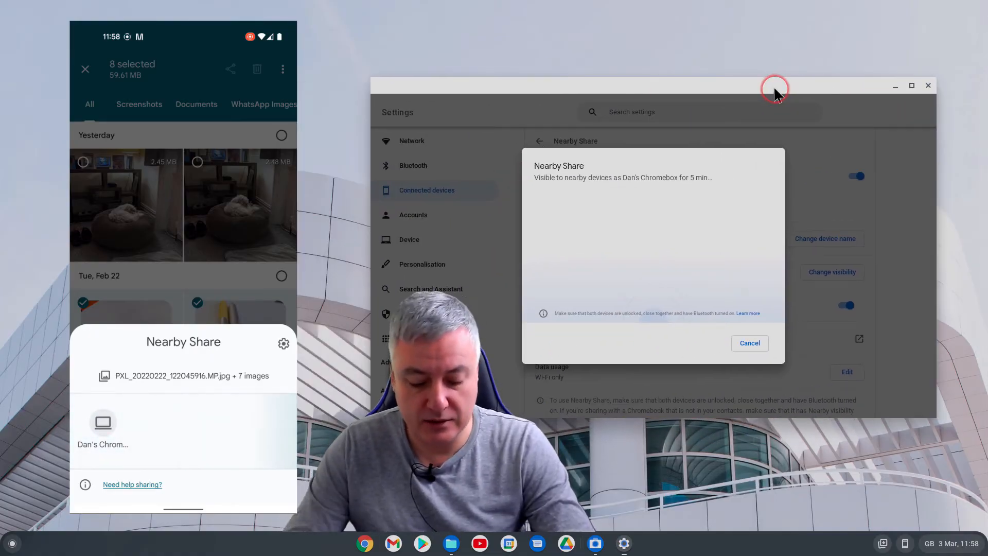
left_click(102, 422)
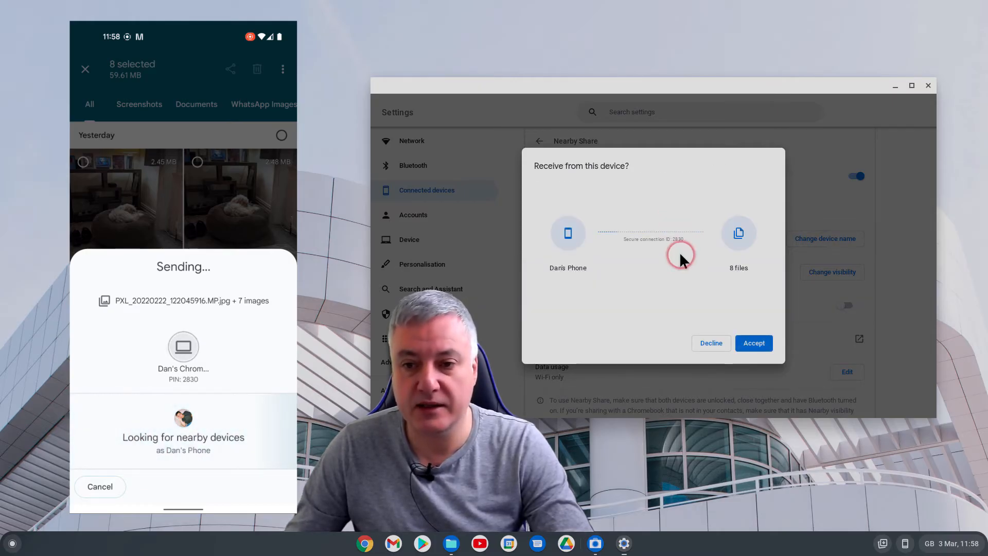
Accept the eight incoming files and show them in the Downloads folder
left_click(753, 343)
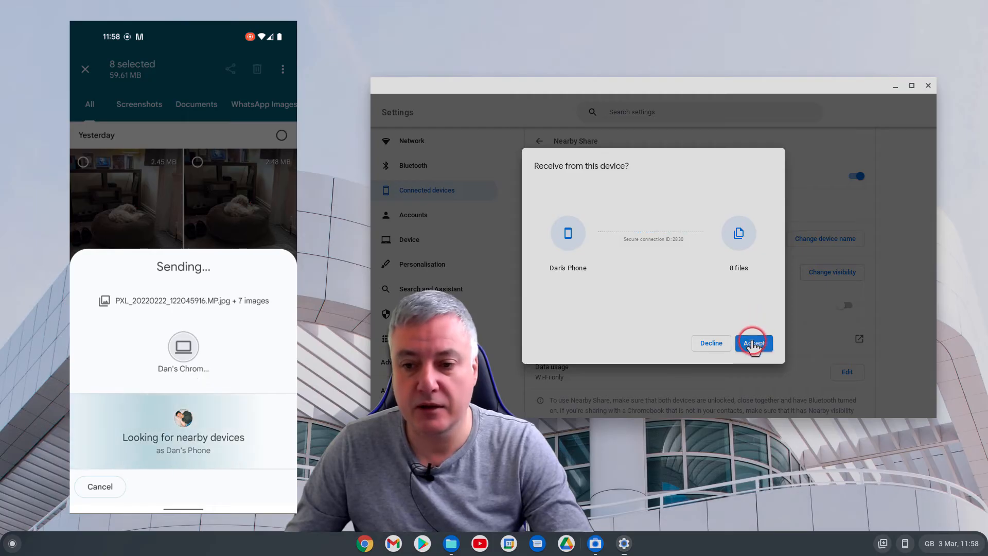
left_click(753, 342)
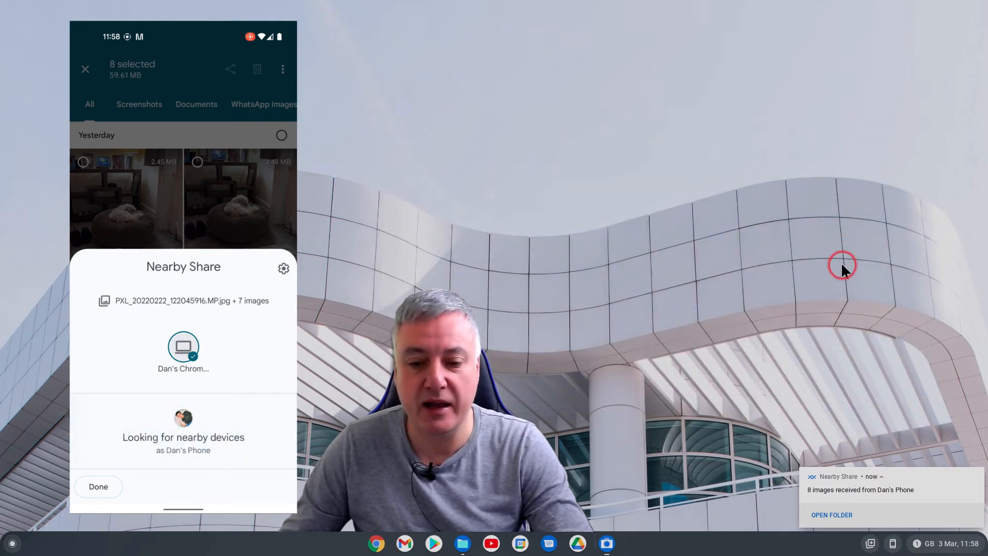
left_click(832, 515)
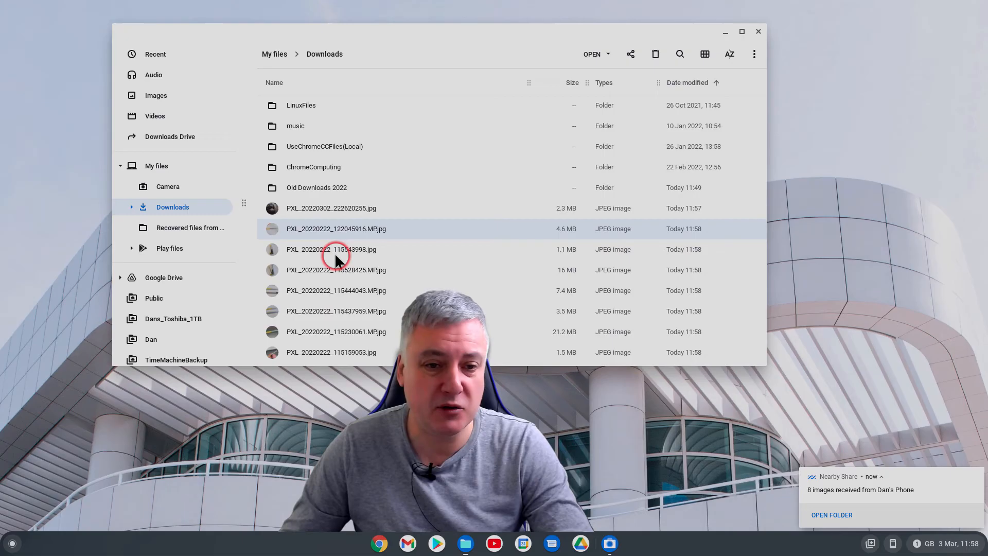
double_click(335, 229)
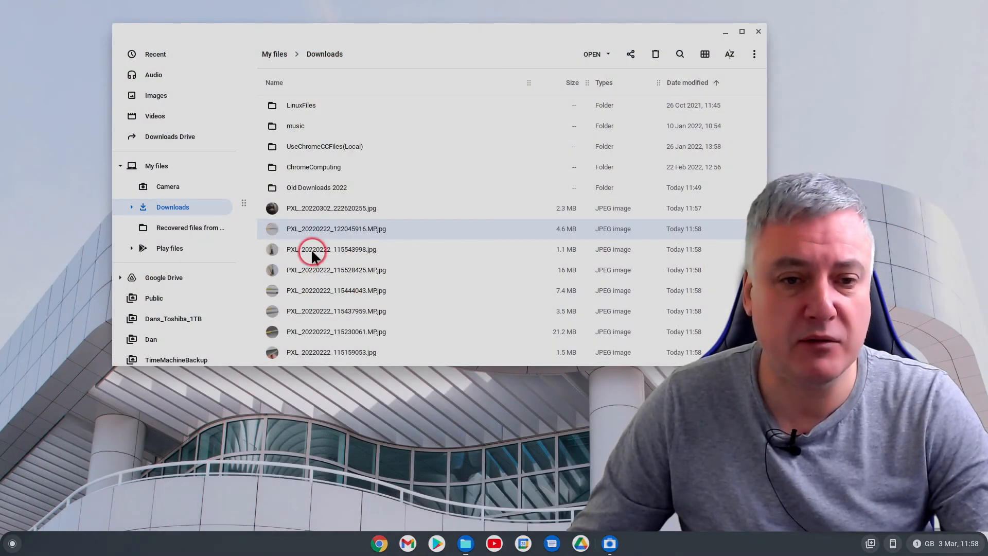
double_click(330, 249)
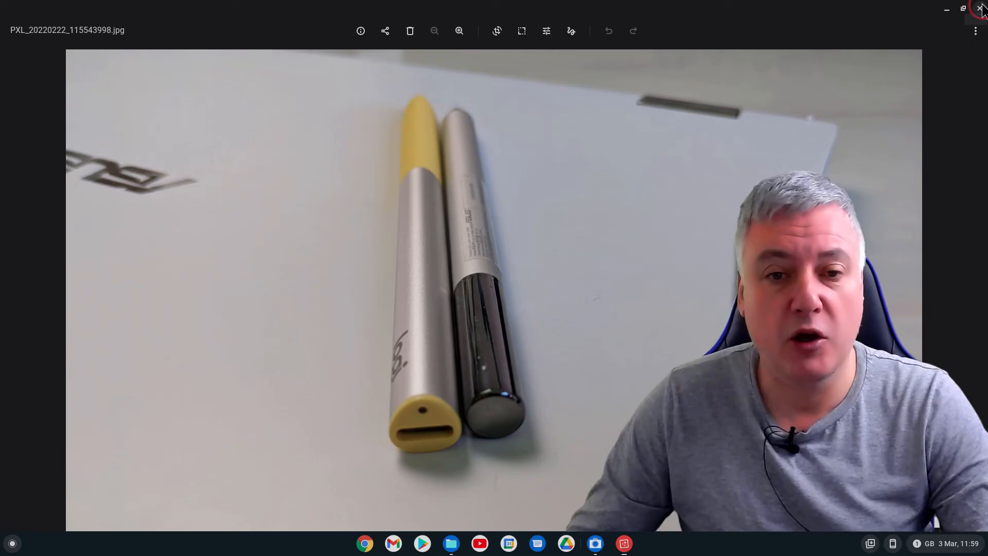
left_click(981, 9)
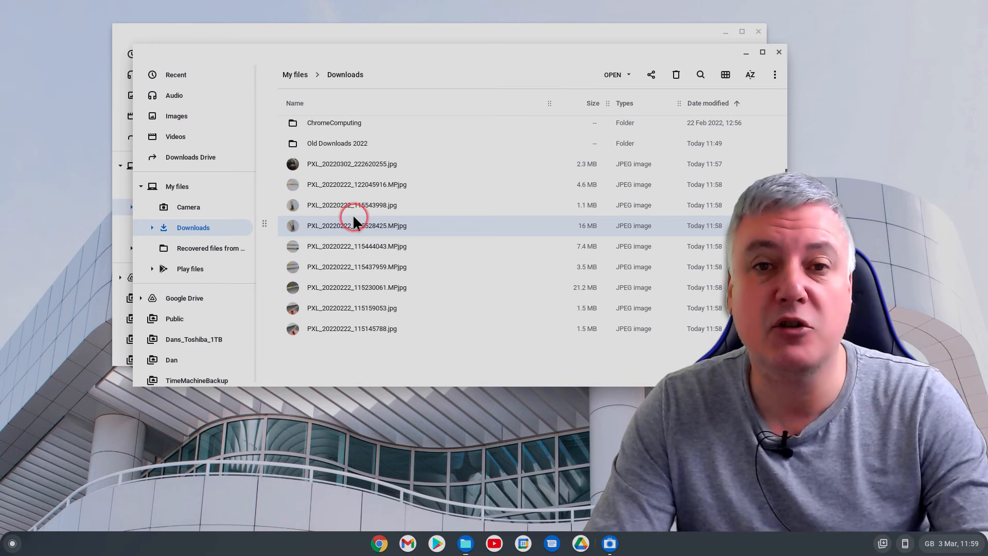
double_click(356, 226)
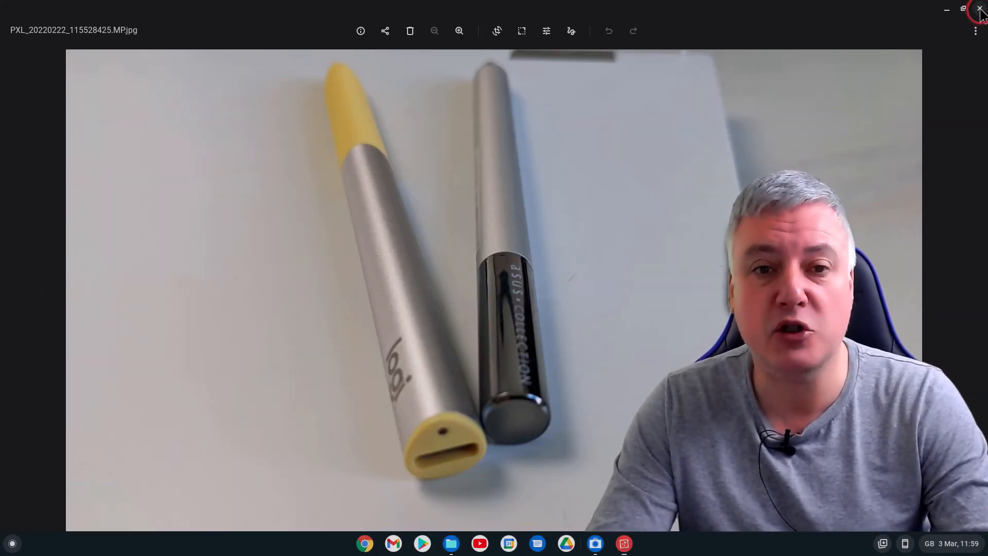
left_click(978, 11)
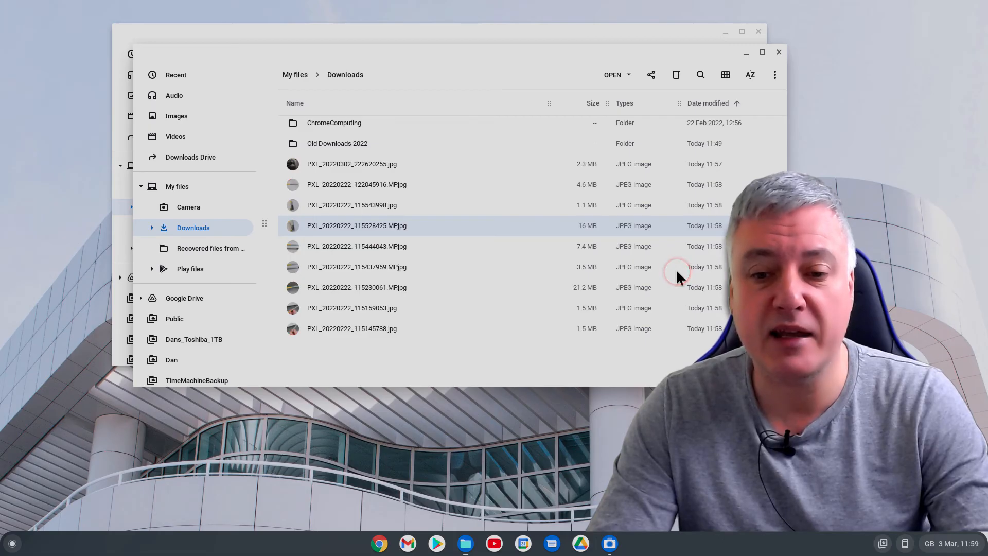